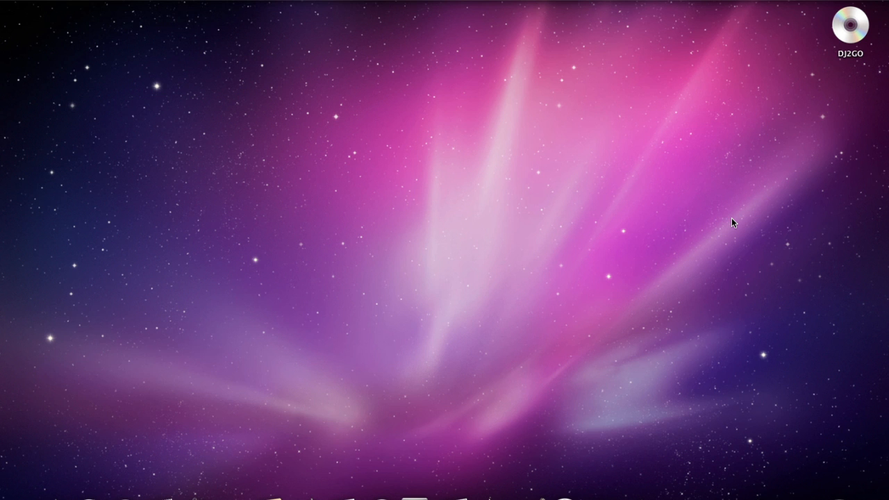
mouse_move(842, 86)
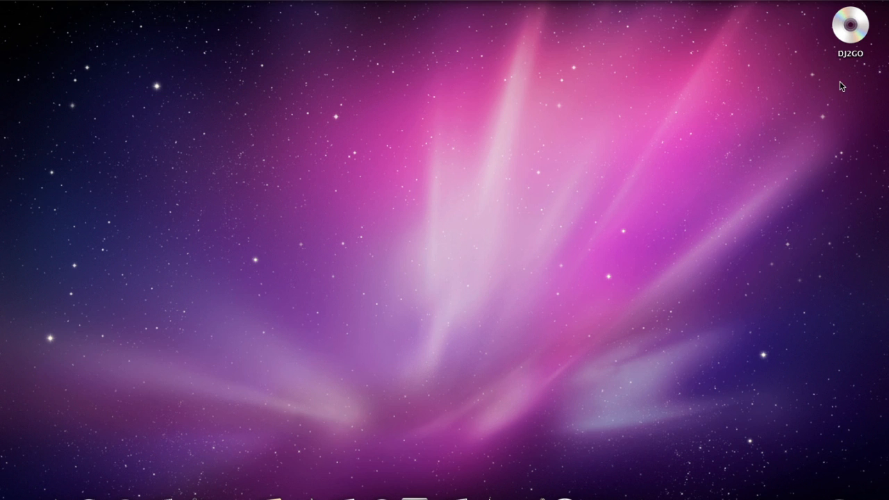
- Open the DJ2GO disc and its MAC folder to reveal the VirtualDJ LE installer package
double_click(851, 25)
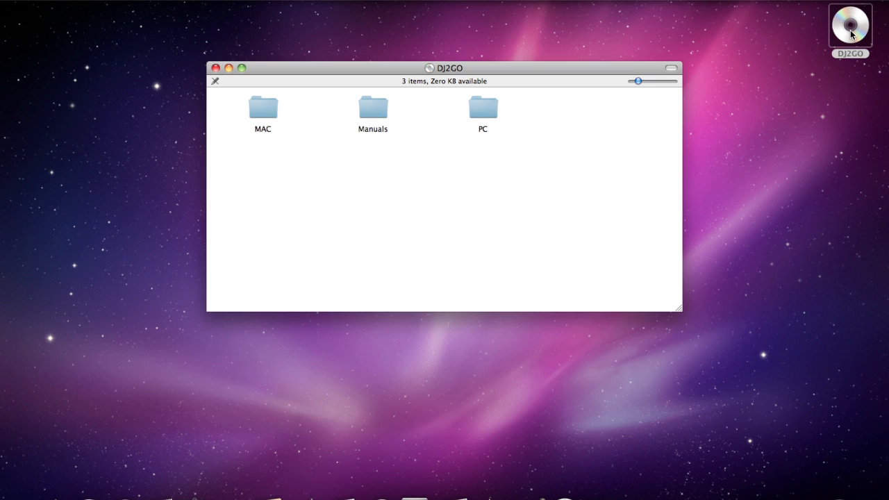
mouse_move(472, 143)
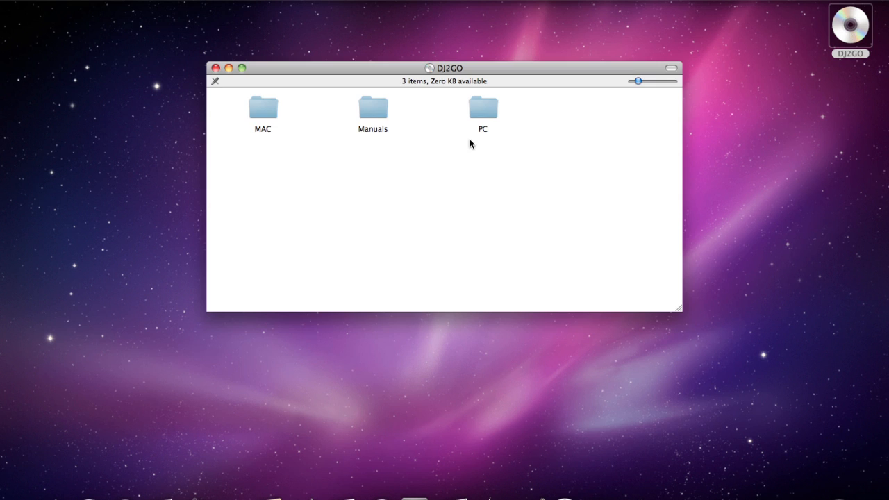
mouse_move(261, 118)
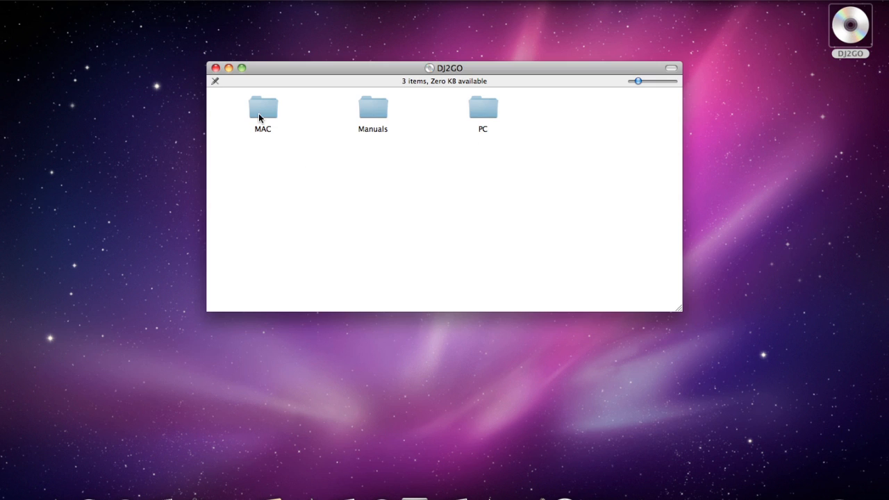
double_click(263, 108)
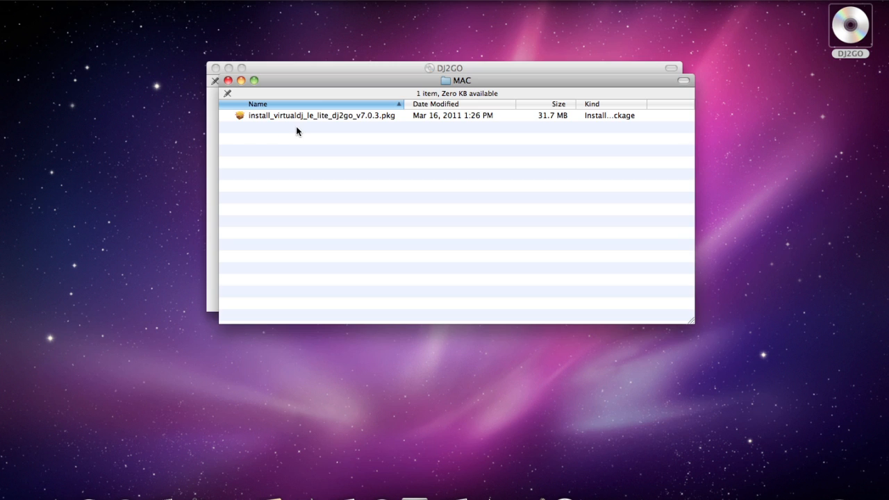
mouse_move(322, 117)
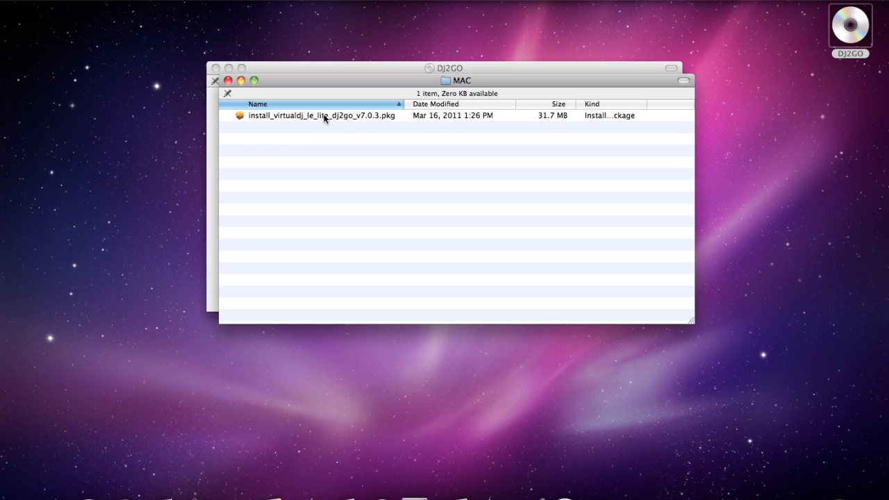
- Launch the VirtualDJ LE .pkg and continue past the Introduction and License screens, agreeing to the license
double_click(322, 116)
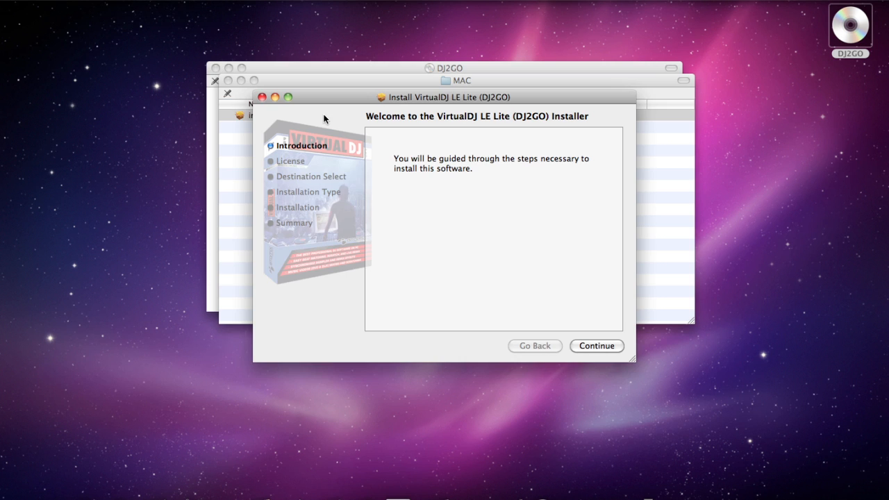
mouse_move(386, 166)
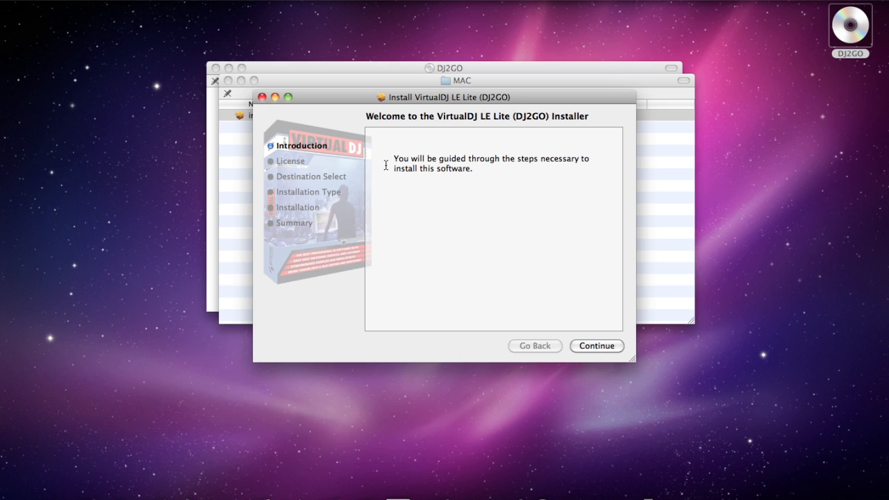
mouse_move(556, 265)
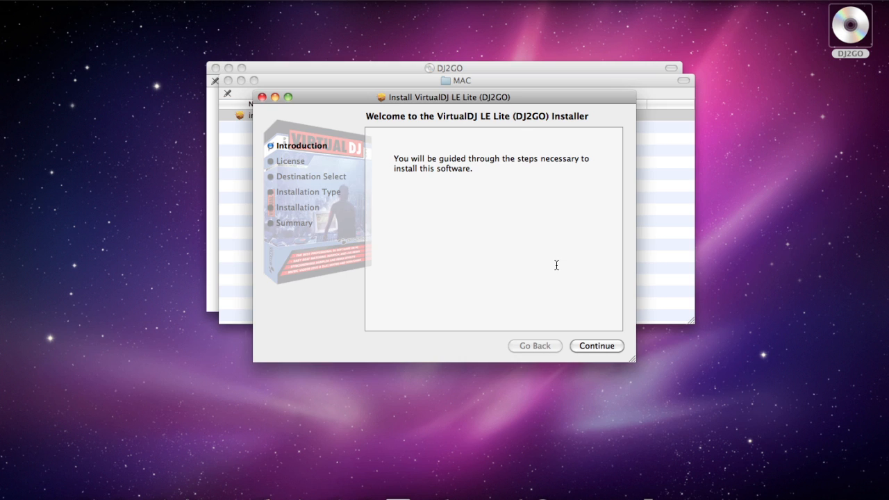
left_click(596, 346)
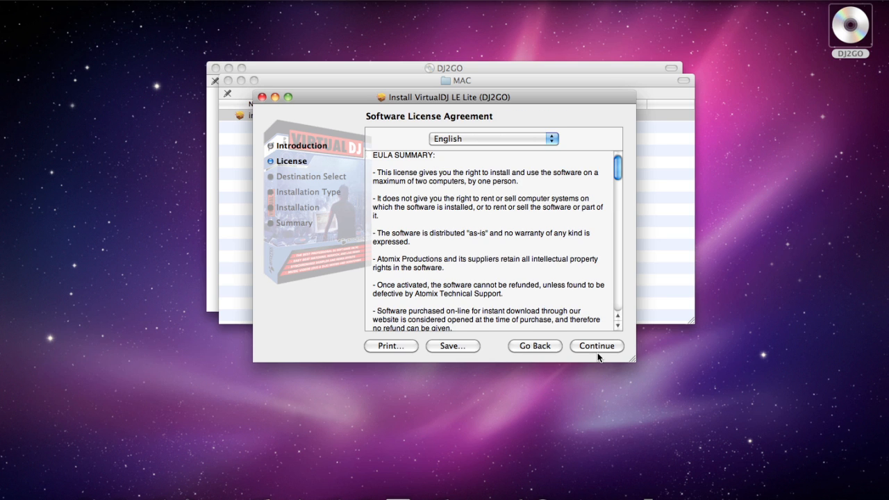
left_click(596, 346)
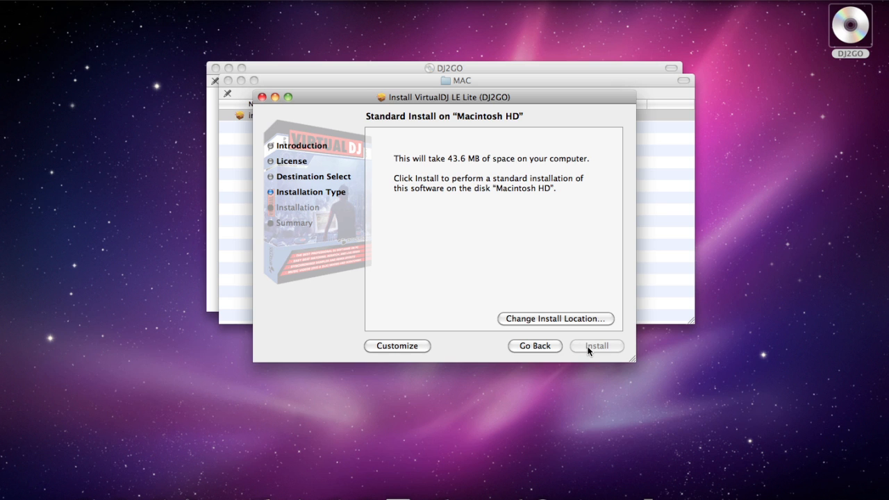
- Run the standard install on Macintosh HD with the admin password, then close the finished installer
left_click(595, 346)
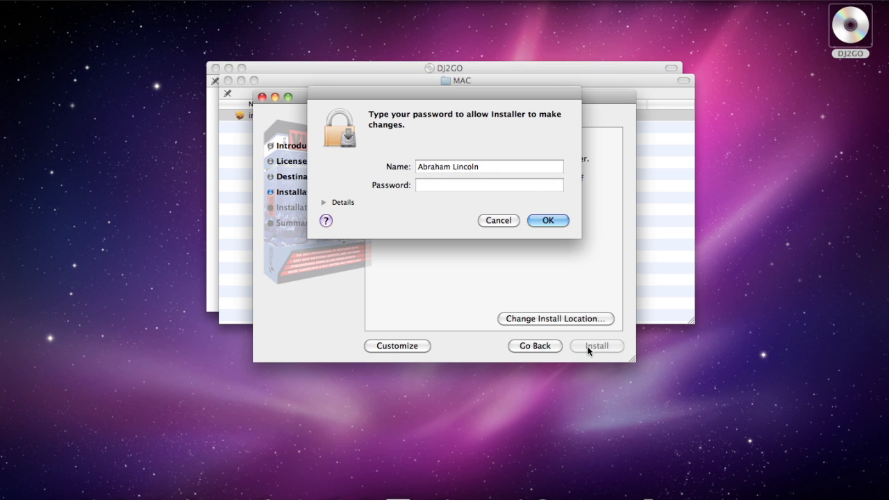
left_click(548, 220)
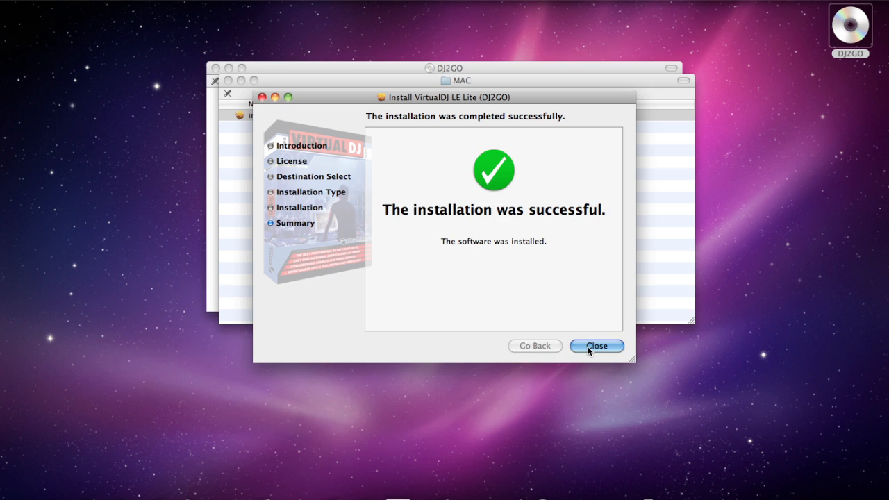
left_click(596, 346)
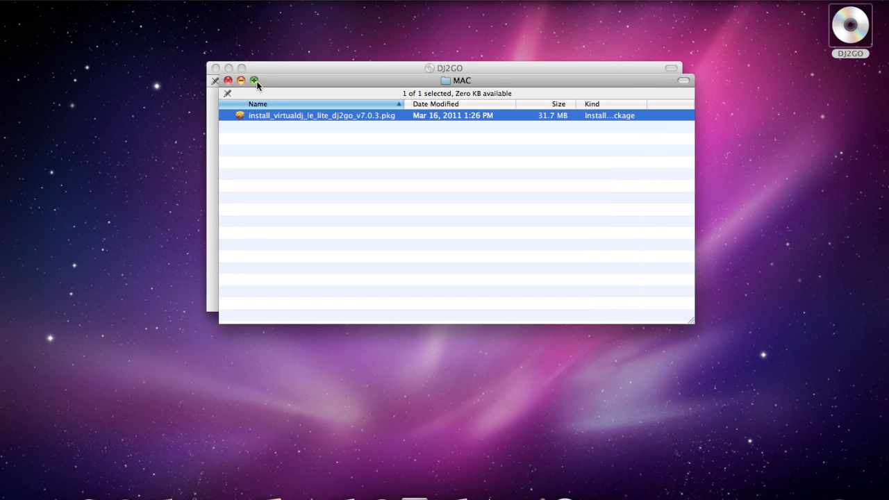
- Close the MAC folder Finder window, leaving an empty desktop
left_click(228, 79)
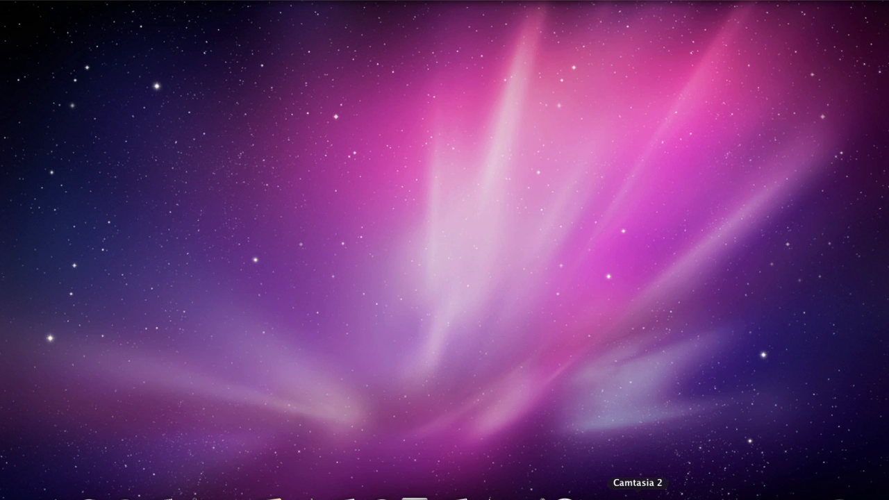
mouse_move(590, 453)
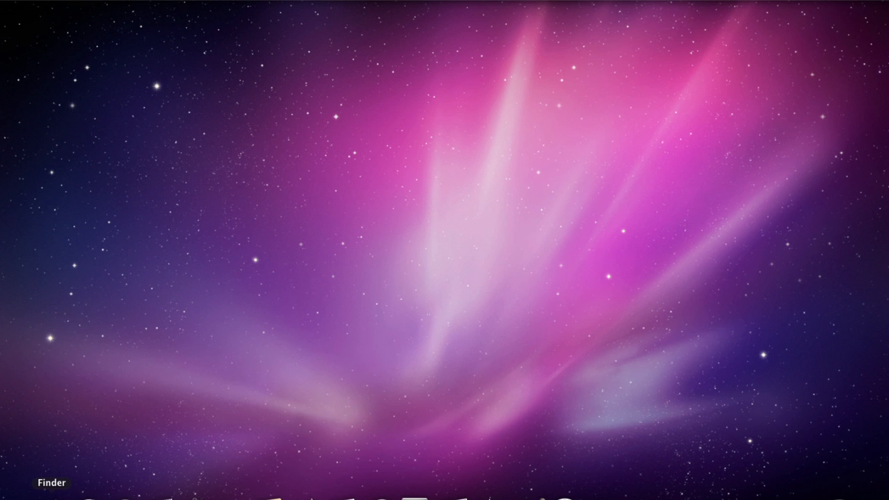
- Show the Applications folder in a new Finder window and select VirtualDJ LE
left_click(53, 484)
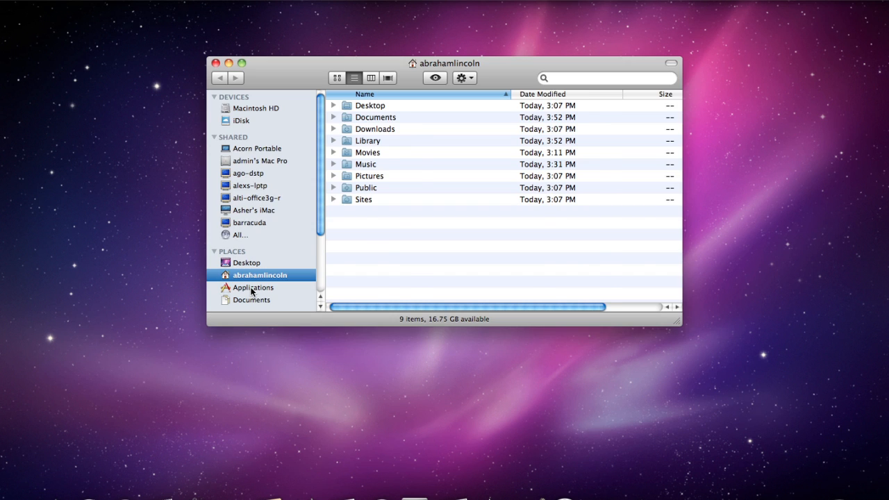
left_click(253, 286)
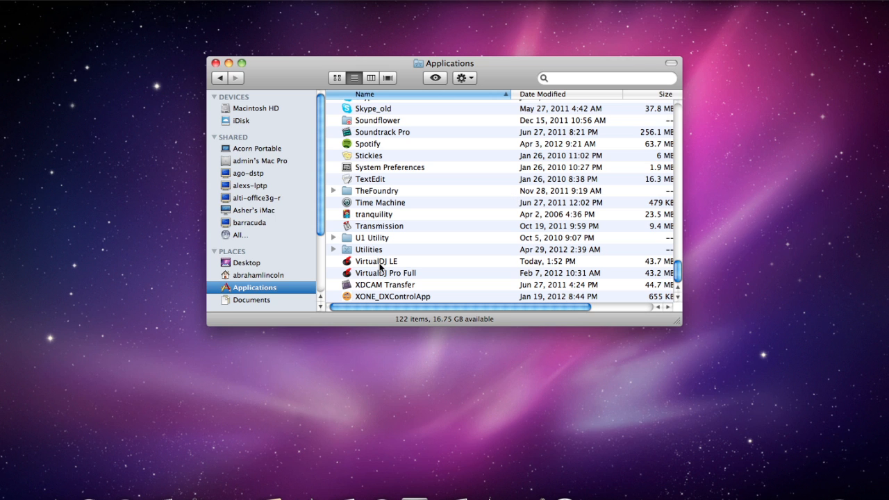
left_click(389, 261)
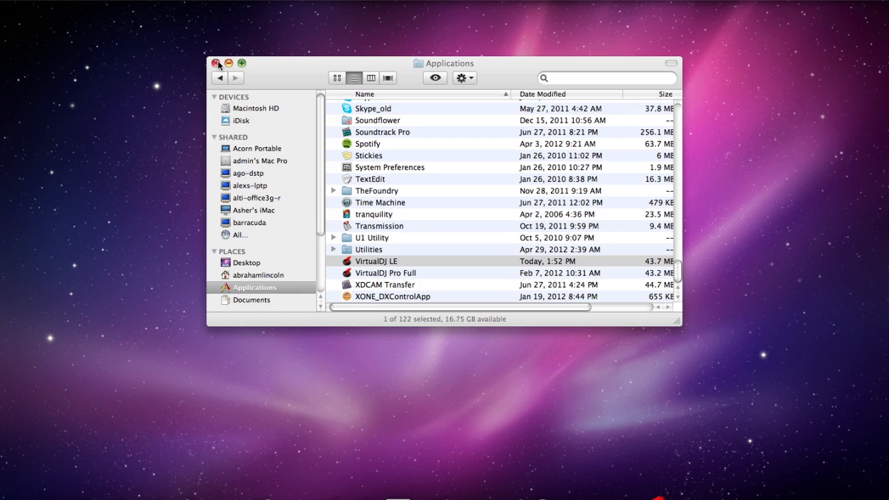
- Launch VirtualDJ LE, enter the product serial number at the welcome prompt and confirm it
double_click(378, 261)
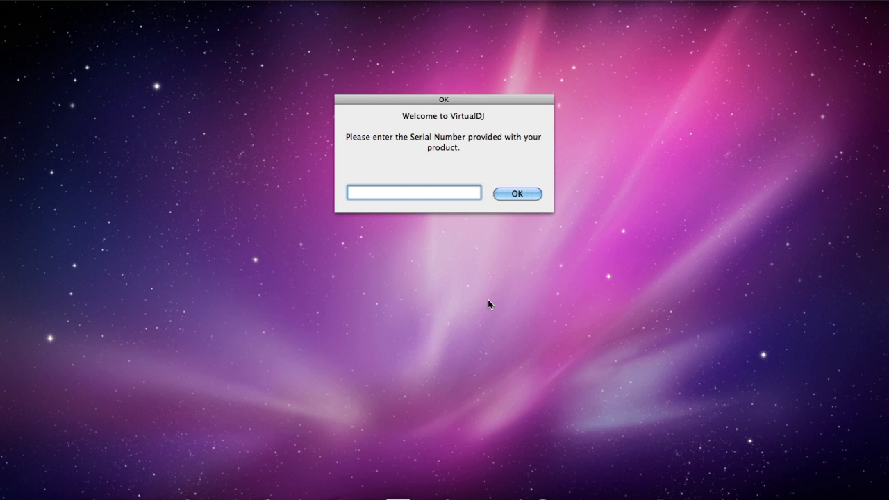
mouse_move(455, 226)
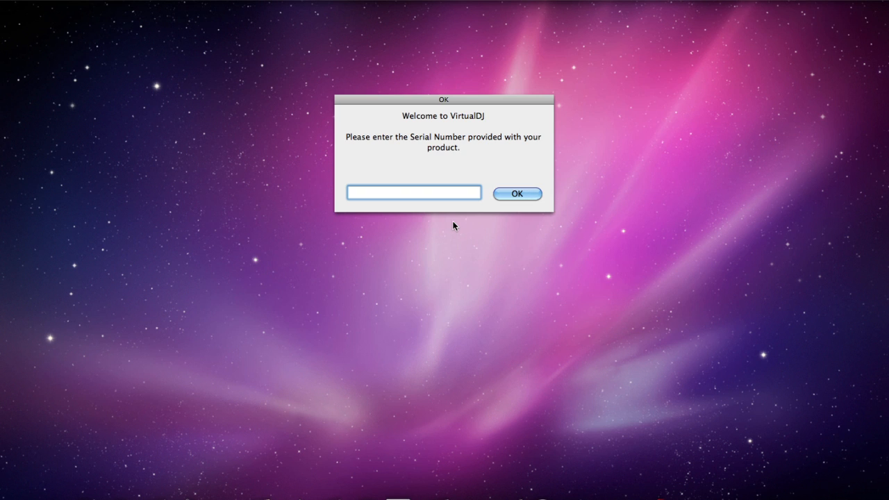
left_click(414, 191)
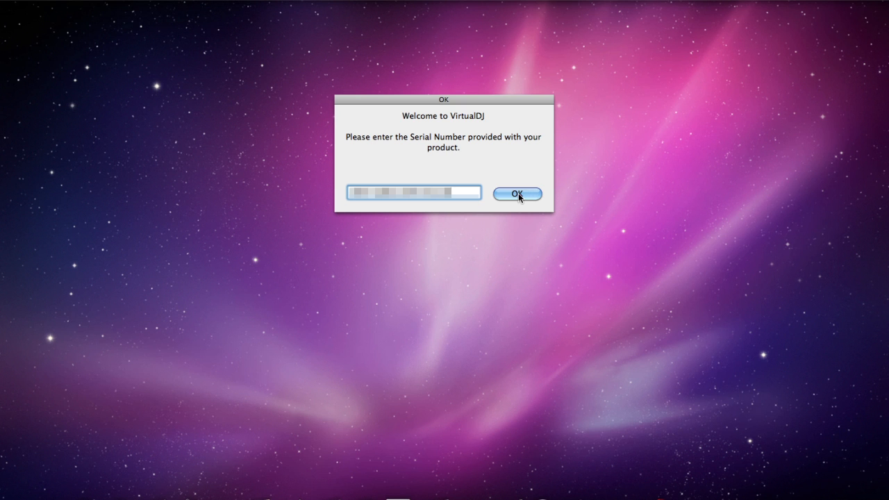
left_click(517, 195)
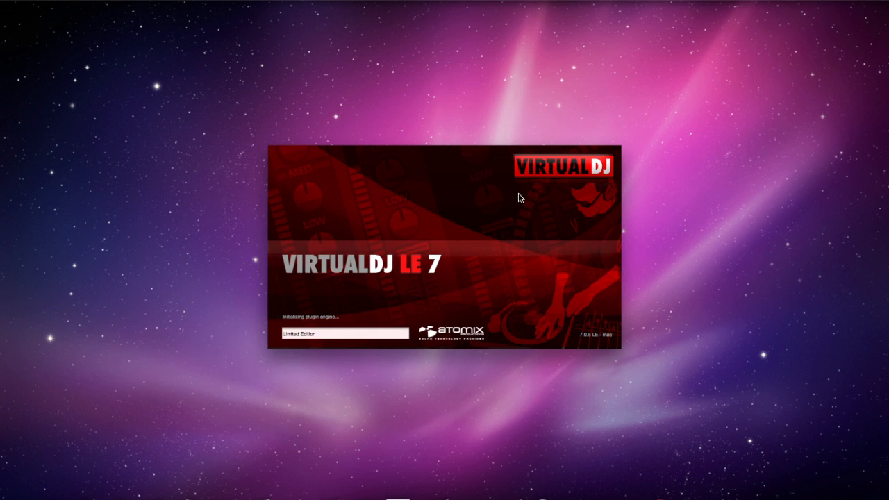